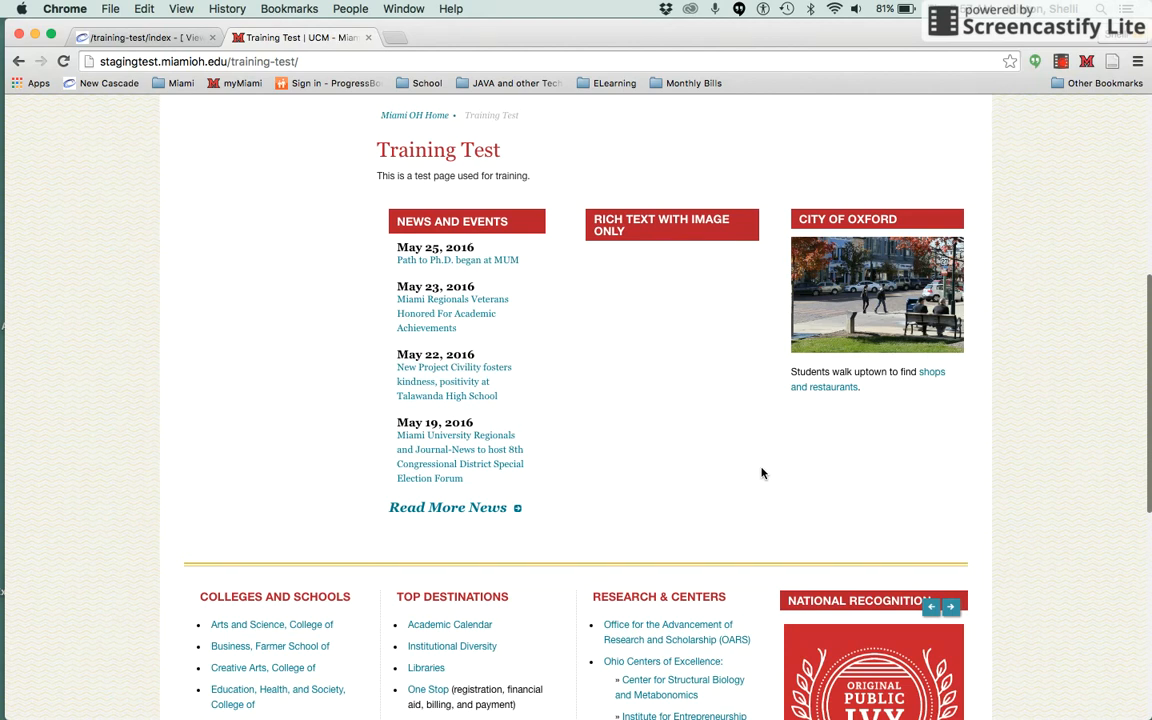
{"action": "mouse_move", "coordinate": [630, 352]}
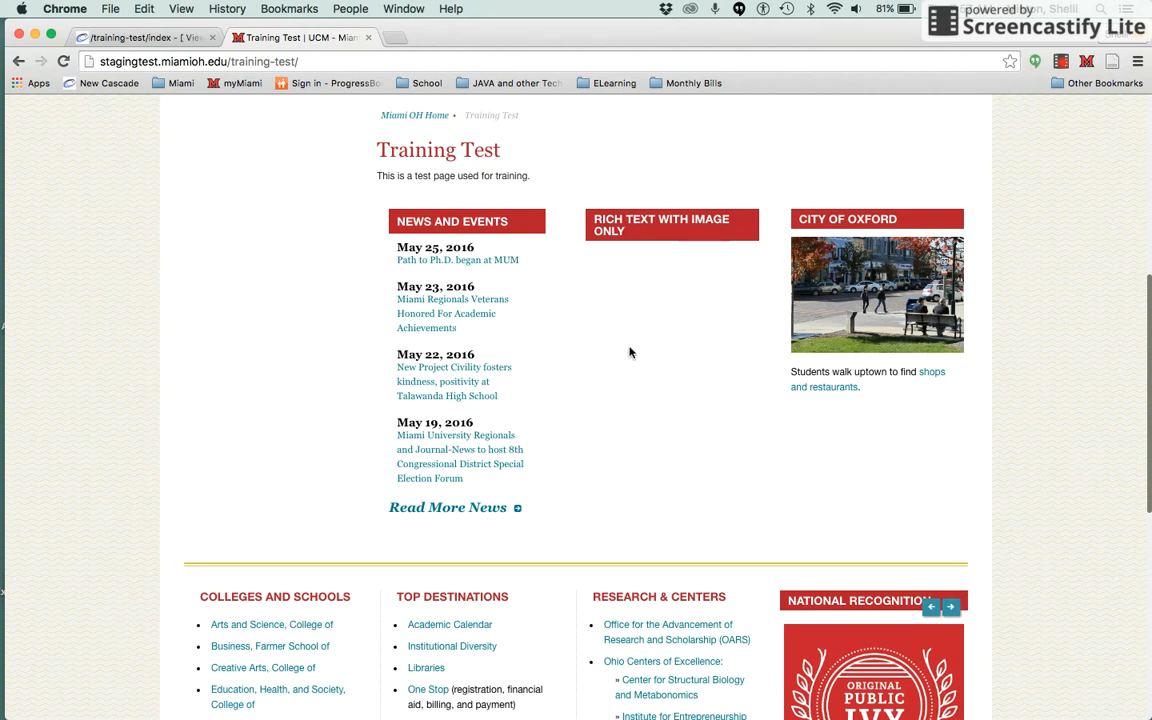
{"action": "mouse_move", "coordinate": [684, 400]}
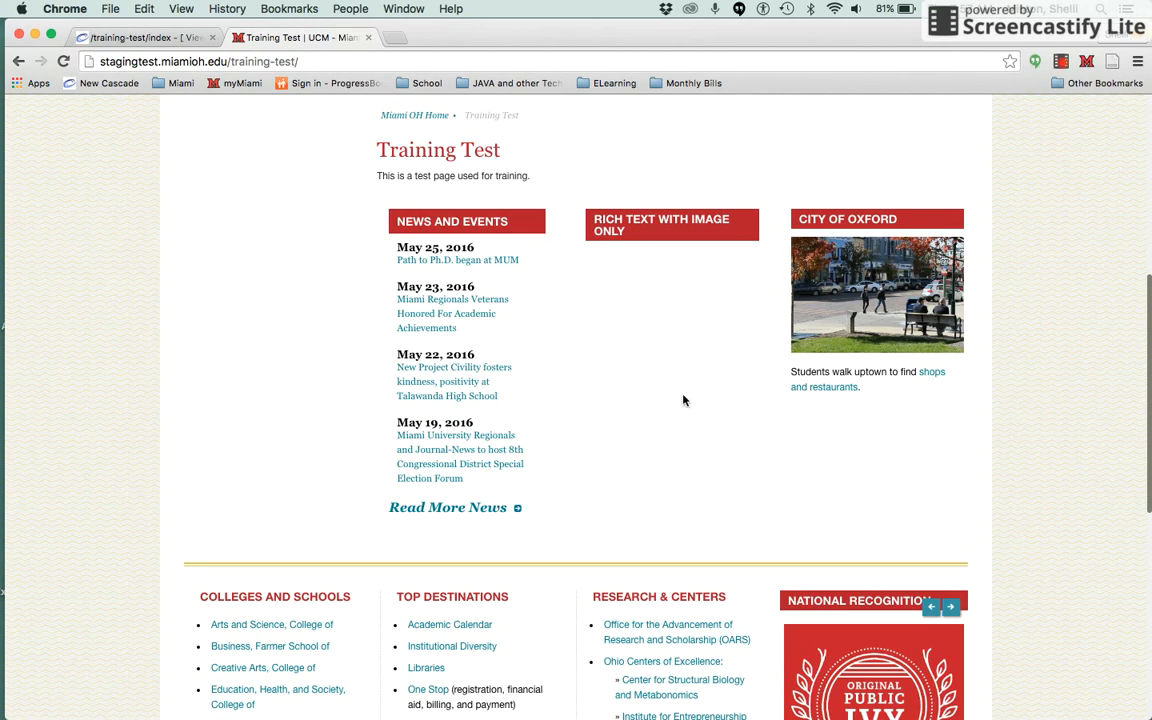
{"action": "mouse_move", "coordinate": [680, 304]}
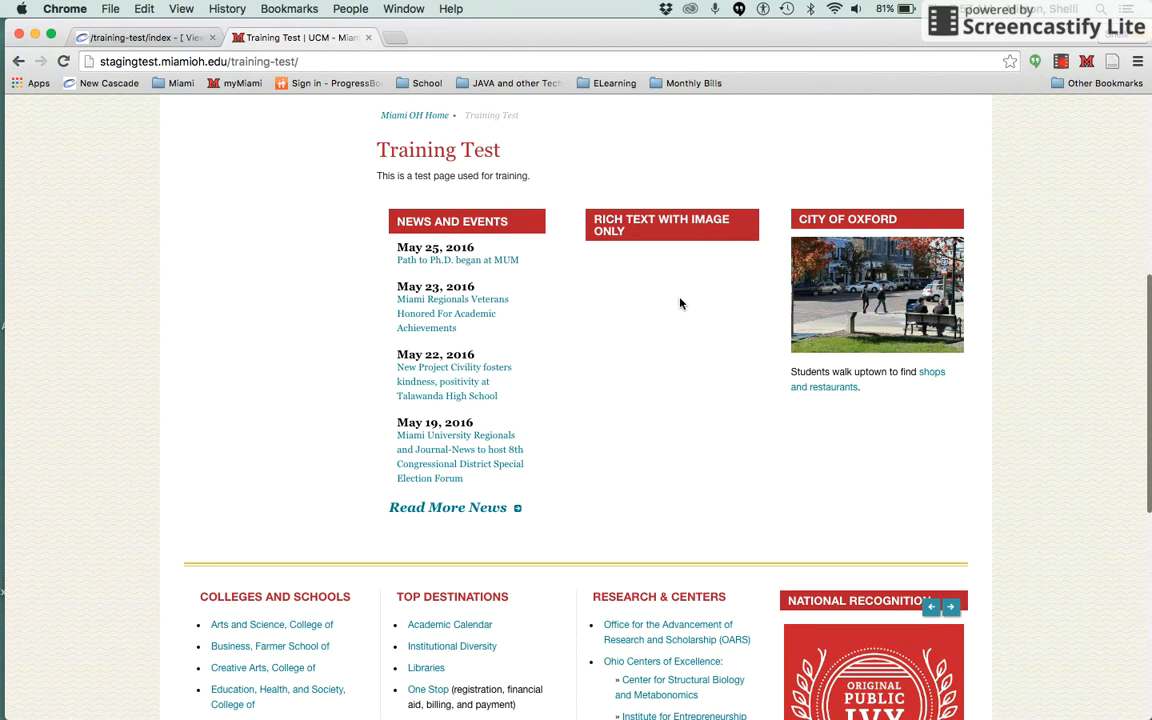
{"action": "mouse_move", "coordinate": [156, 48]}
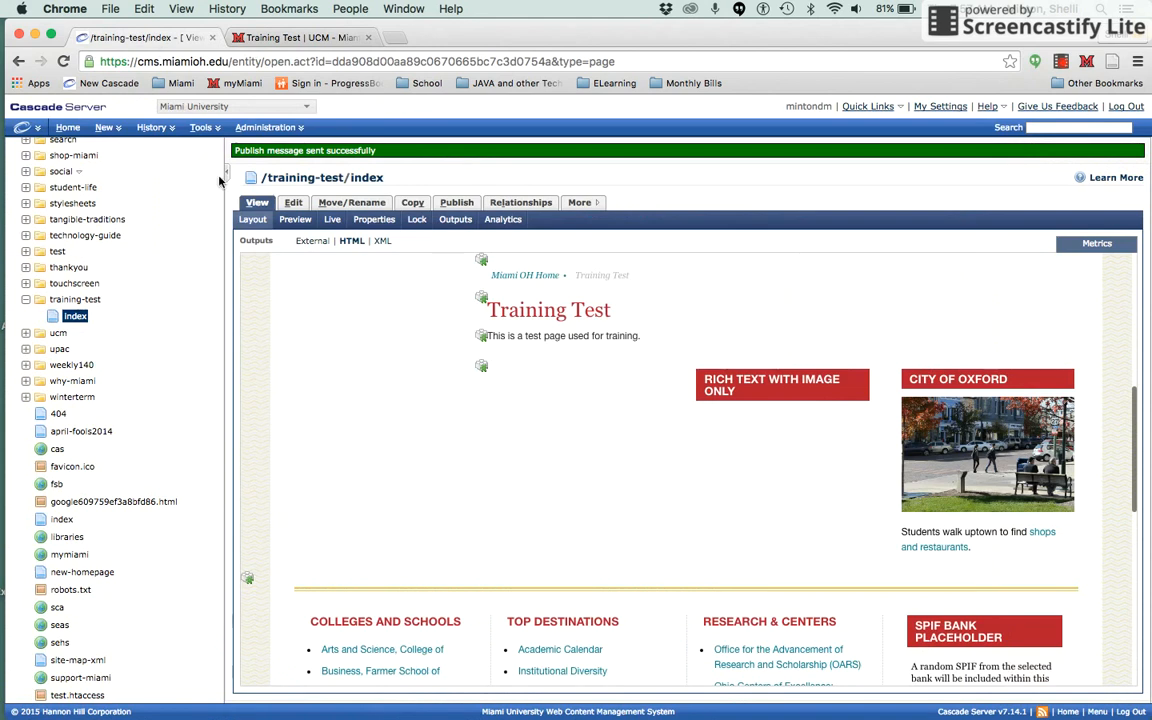
Navigate the asset tree through _widgets > ucm-web-team > rich-text to the rich-text-image-only block
{"action": "left_click", "coordinate": [292, 202]}
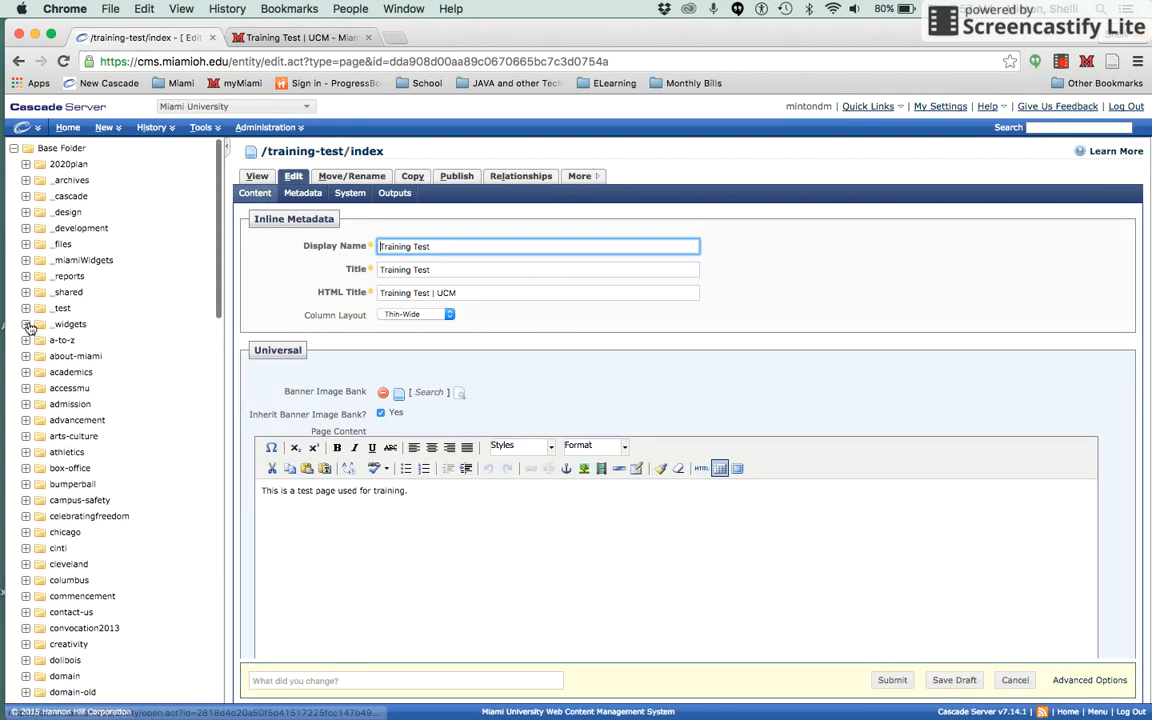
{"action": "left_click", "coordinate": [26, 324]}
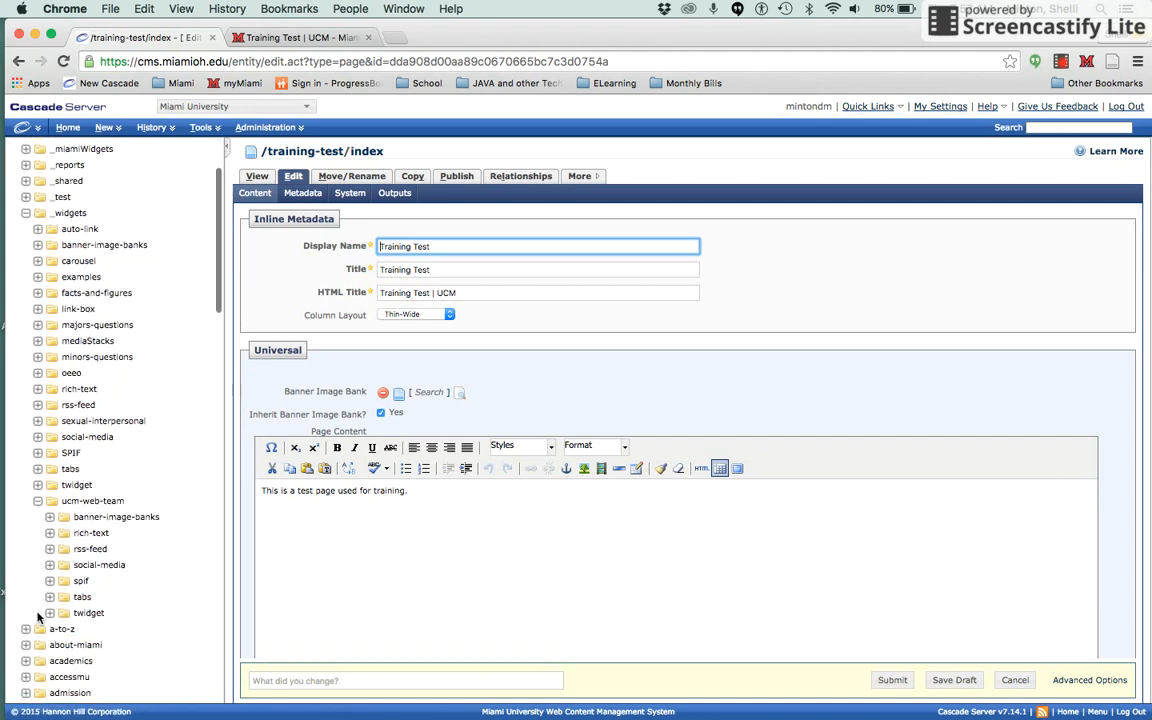
{"action": "left_click", "coordinate": [48, 532]}
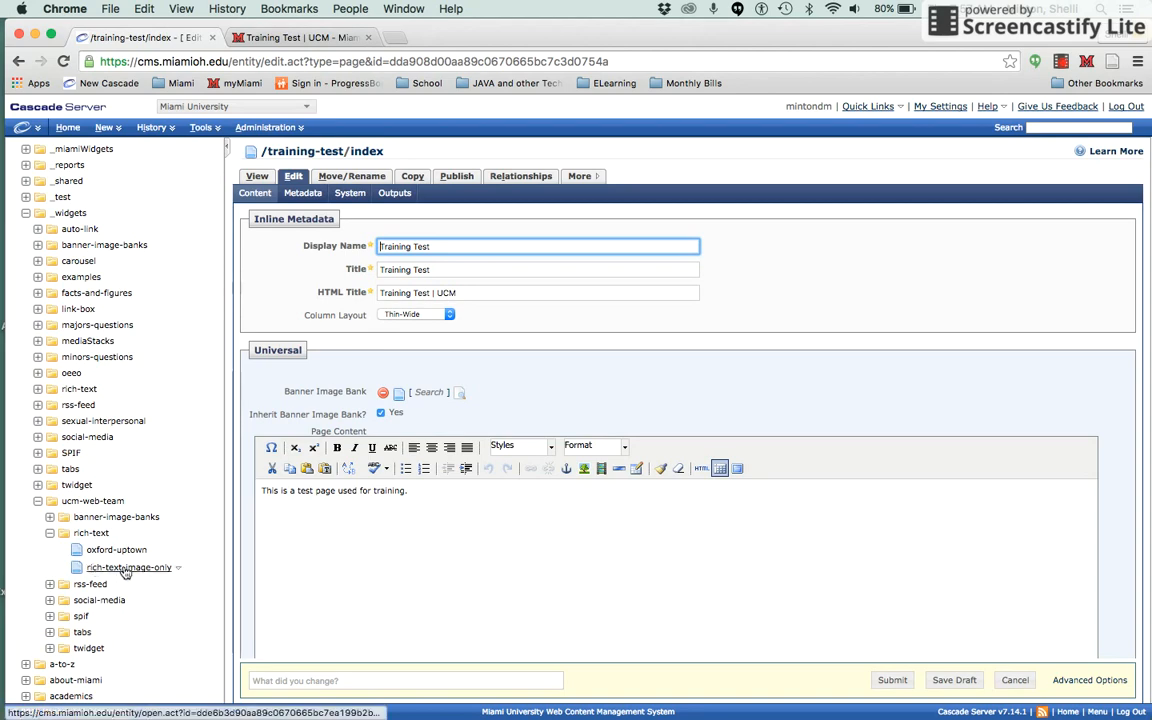
{"action": "left_click", "coordinate": [128, 568]}
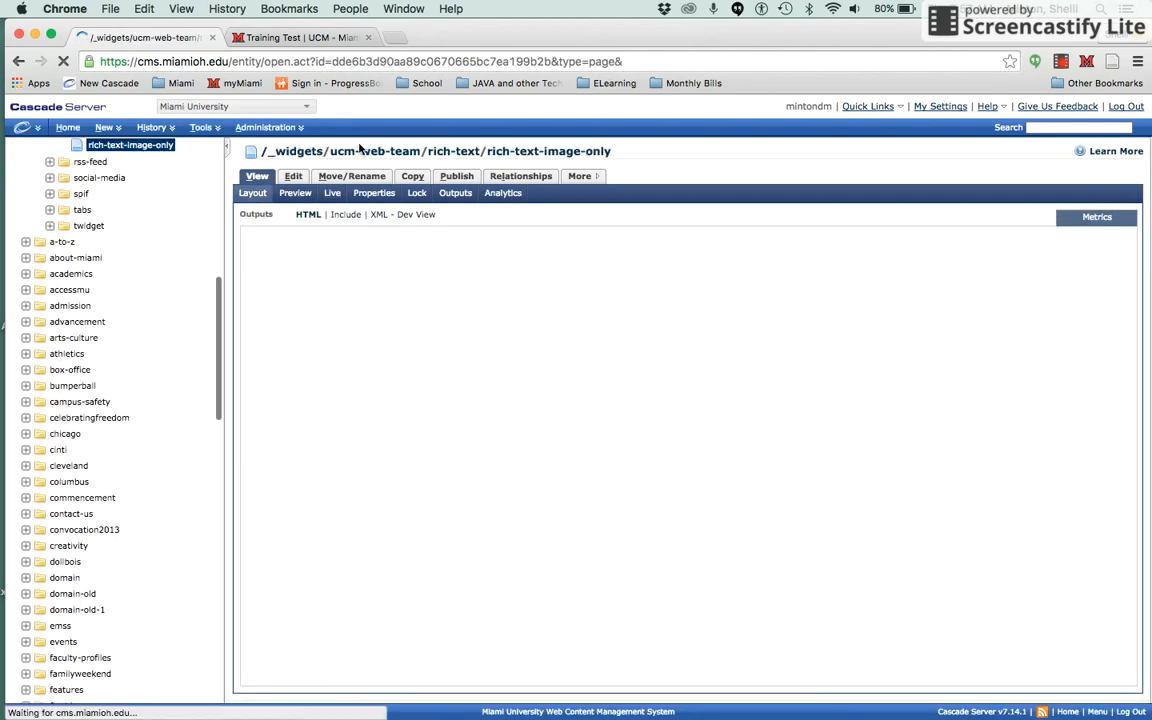
Edit the block and enter 'This is hidden text.' below the teal City of Oxford image
{"action": "left_click", "coordinate": [292, 176]}
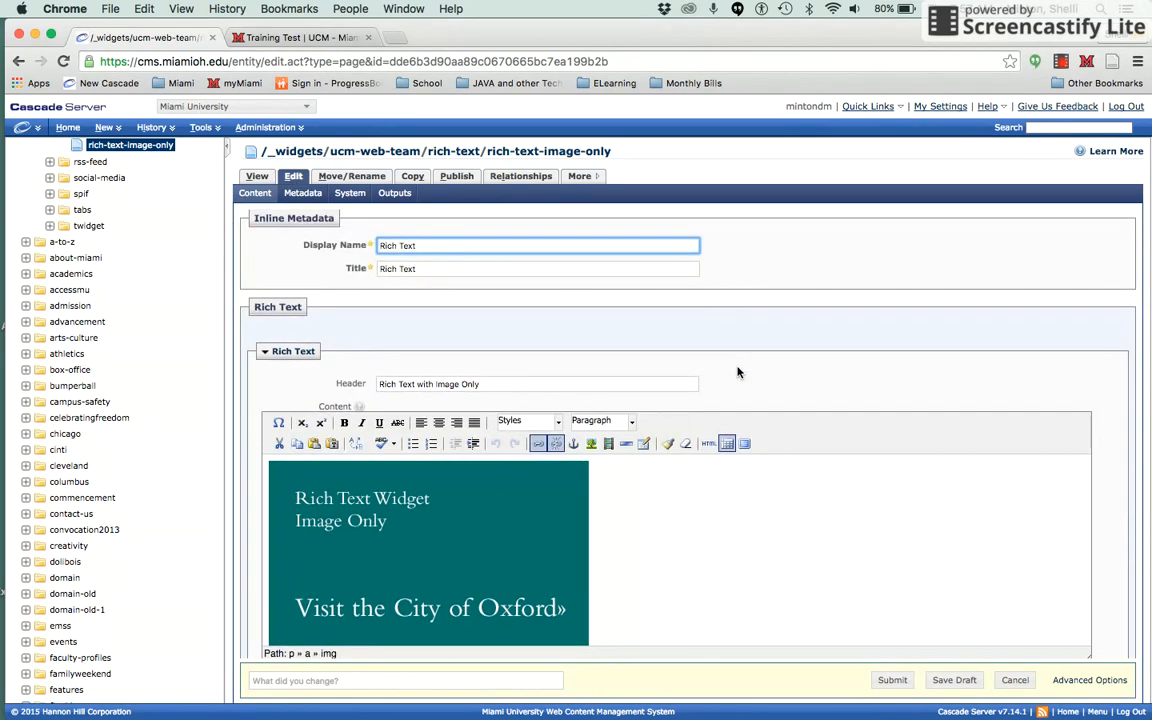
{"action": "scroll", "scroll_direction": "down", "scroll_amount": 3}
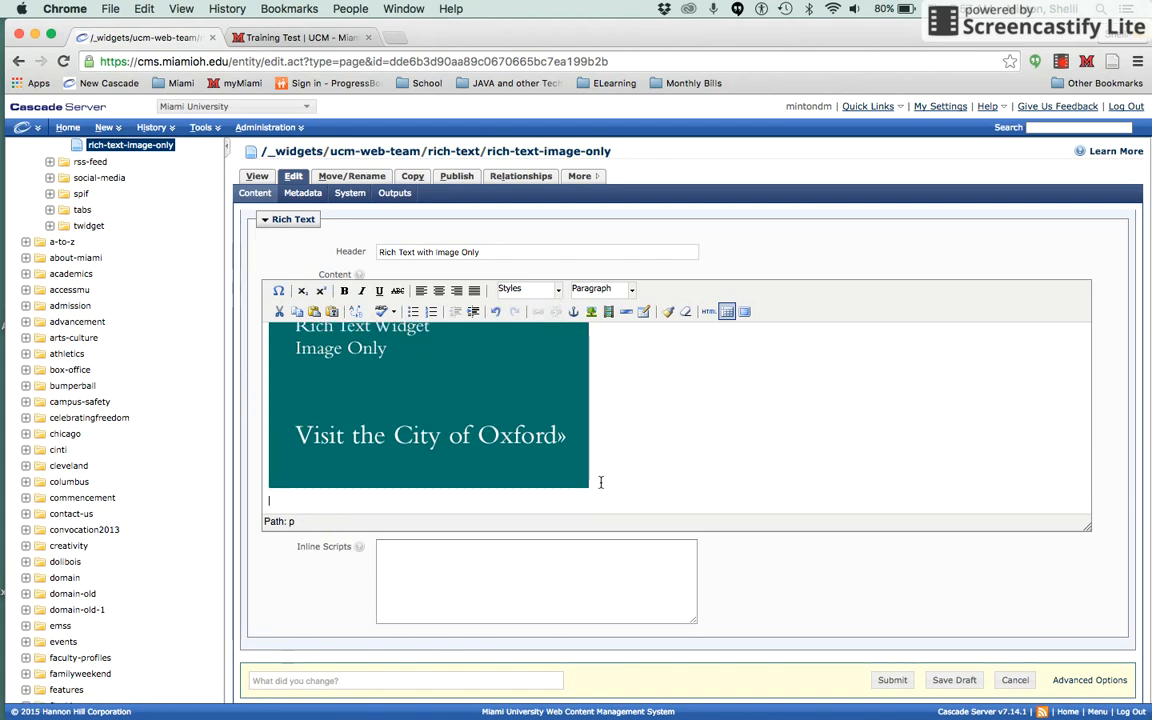
{"action": "type", "text": "This is hi"}
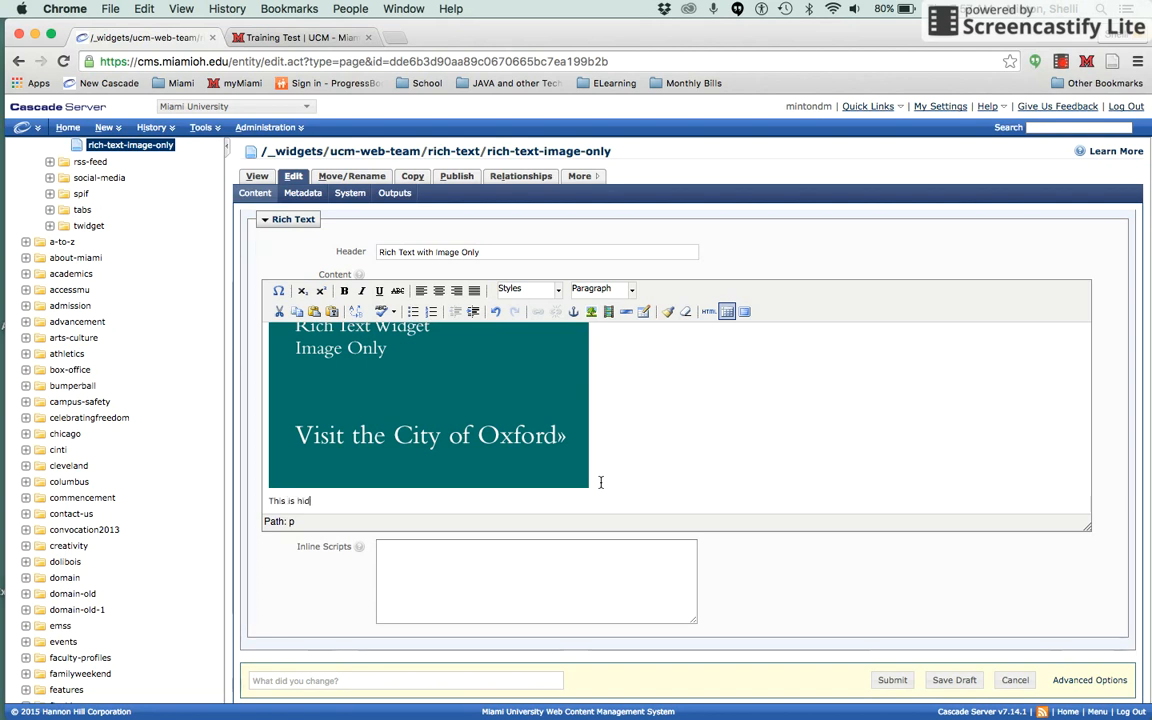
{"action": "type", "text": "den text."}
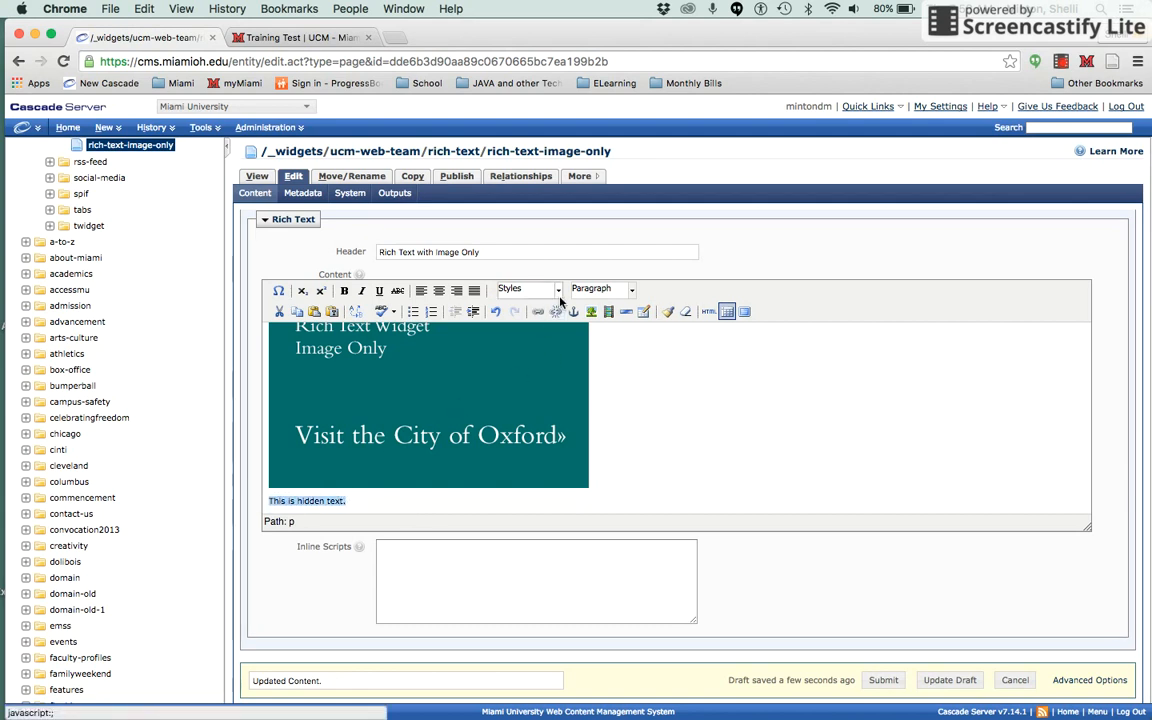
Apply the noShow style from the Styles list to the 'This is hidden text.' line
{"action": "left_click", "coordinate": [524, 288]}
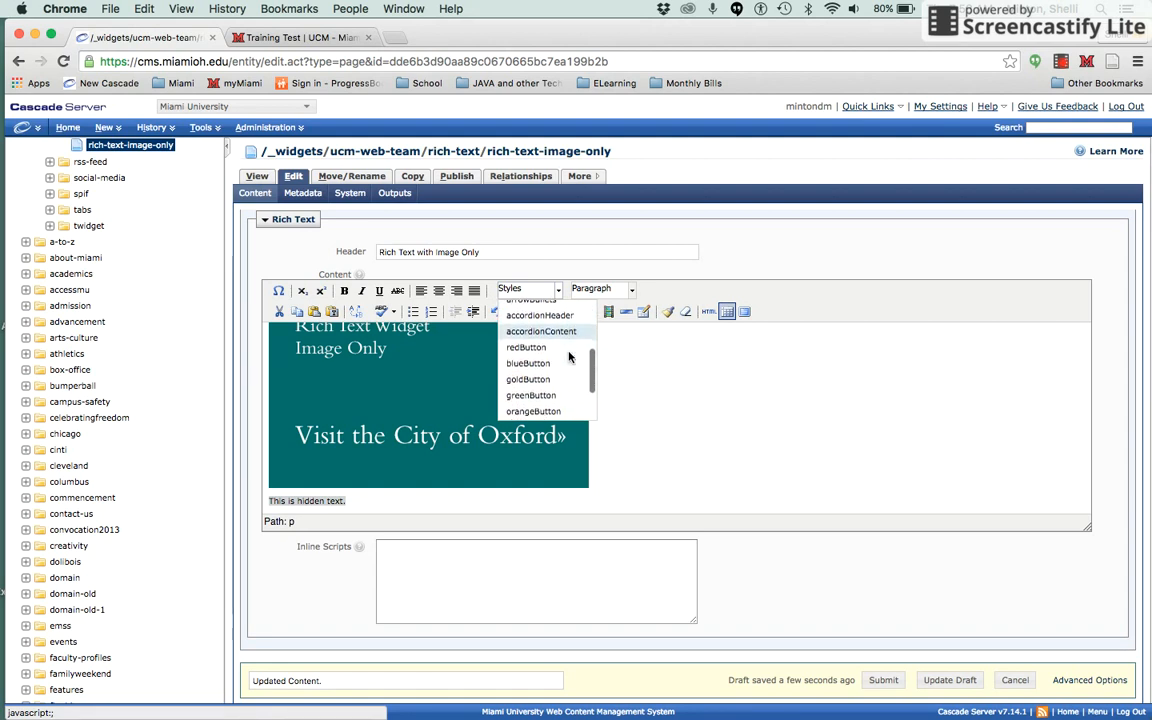
{"action": "scroll", "scroll_direction": "down", "scroll_amount": 3}
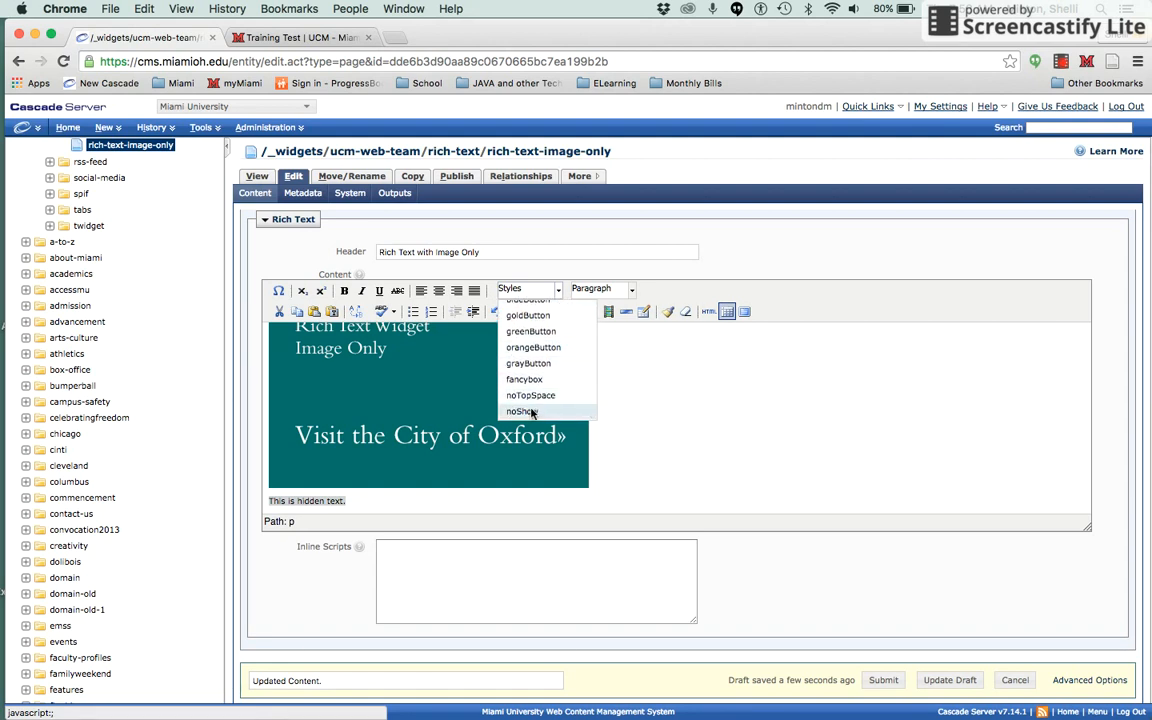
{"action": "left_click", "coordinate": [520, 412]}
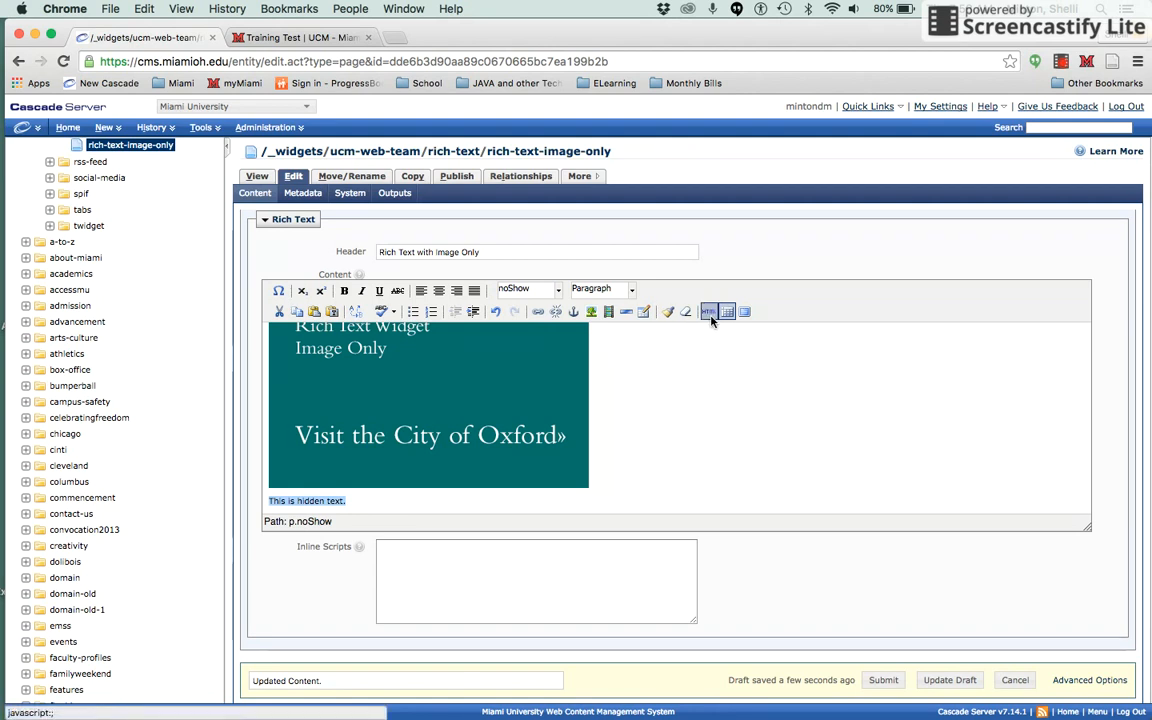
{"action": "left_click", "coordinate": [710, 312]}
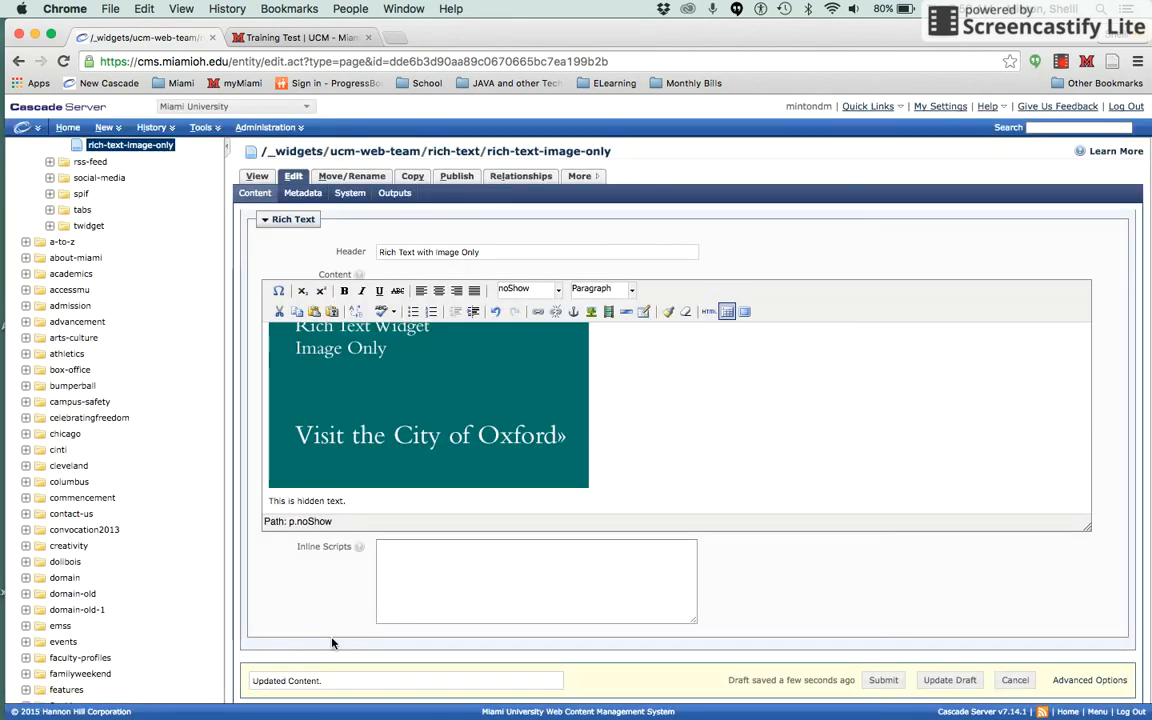
{"action": "mouse_move", "coordinate": [744, 584]}
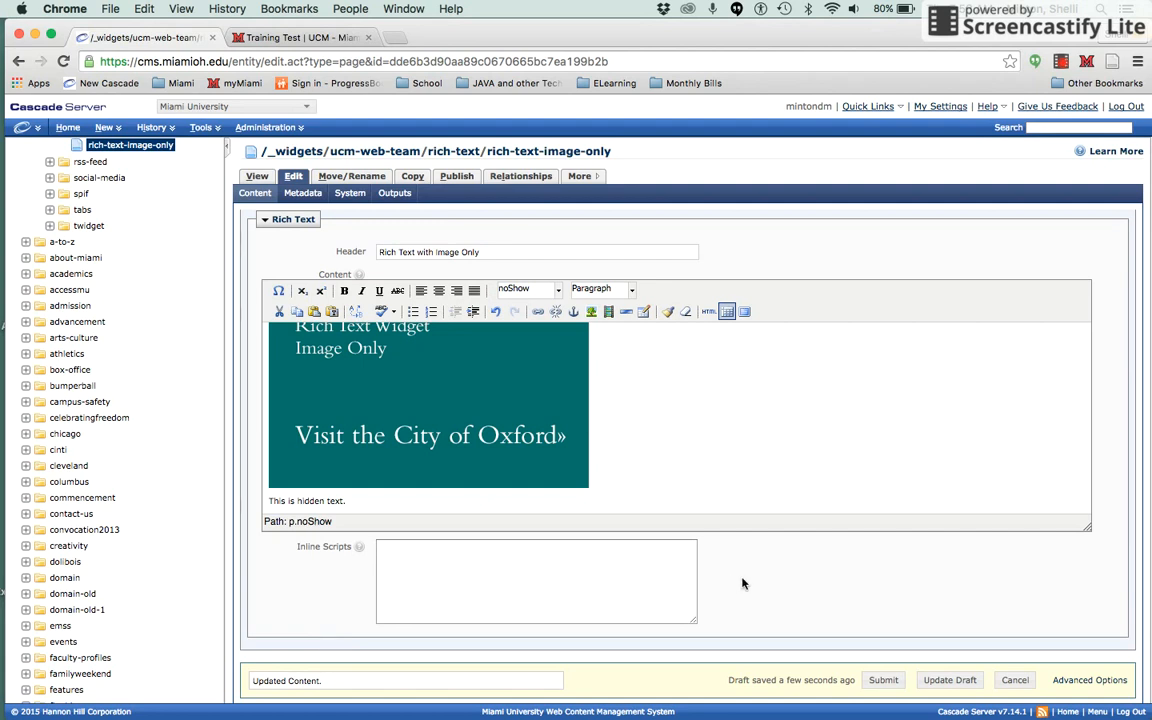
Submit the block past the broken City of Oxford link warning and bring up its publish form
{"action": "left_click", "coordinate": [884, 680]}
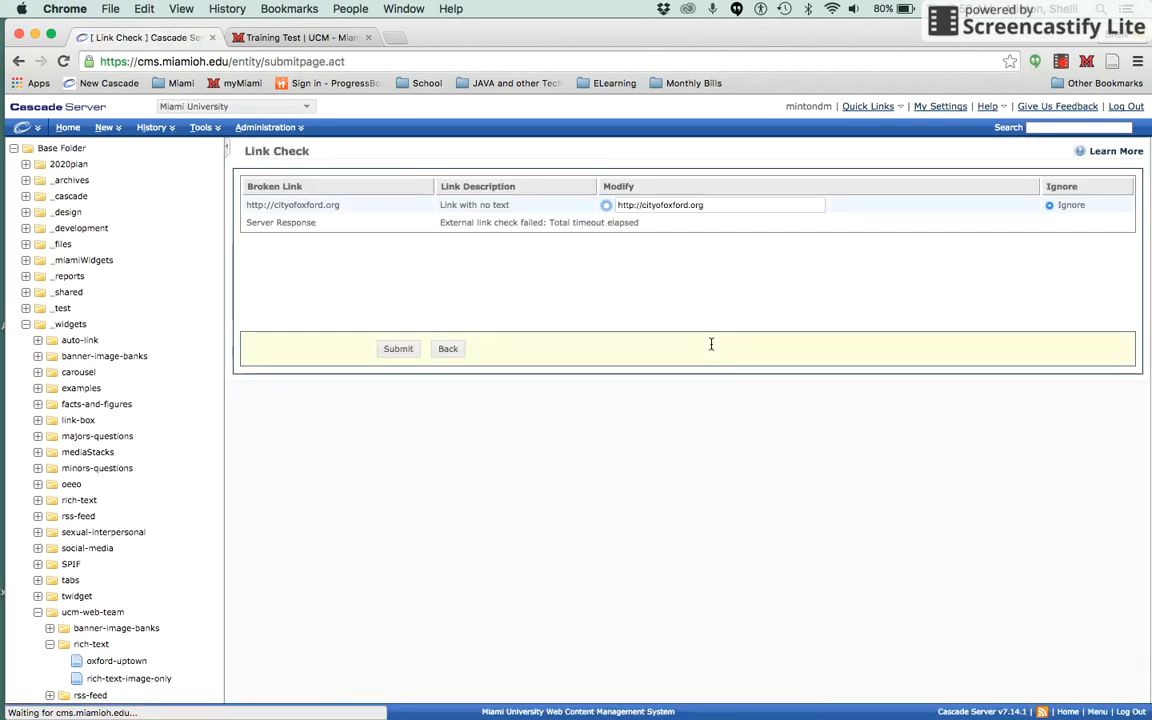
{"action": "left_click", "coordinate": [398, 348]}
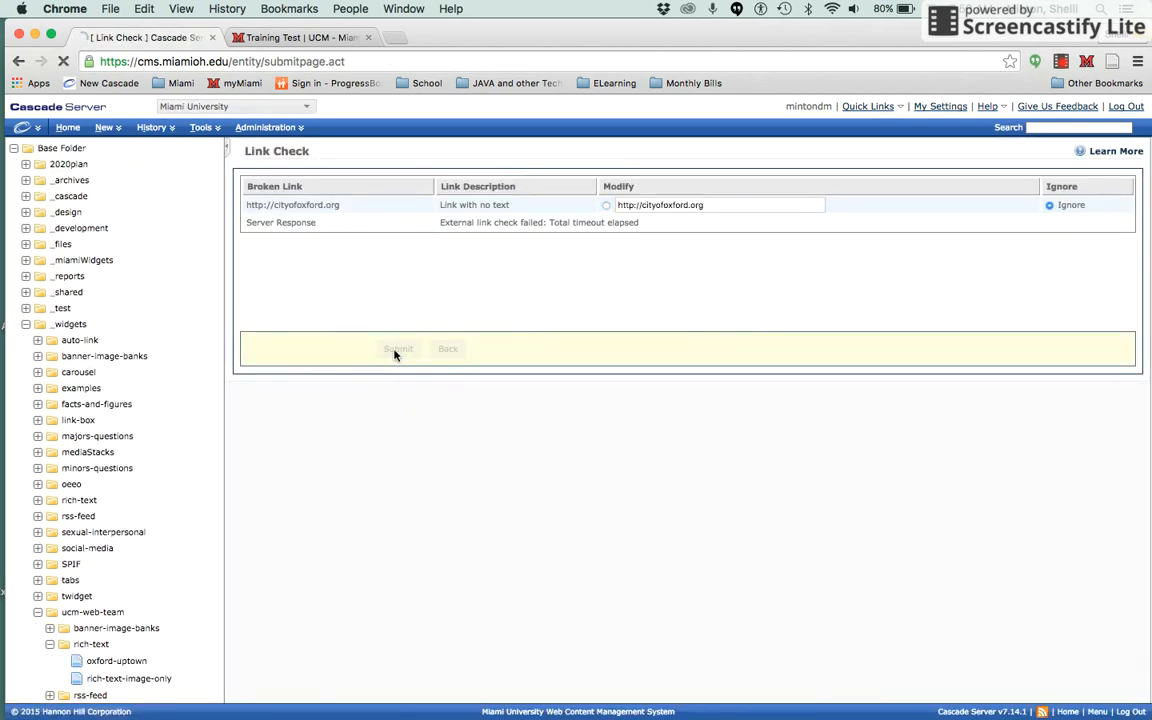
{"action": "left_click", "coordinate": [398, 348]}
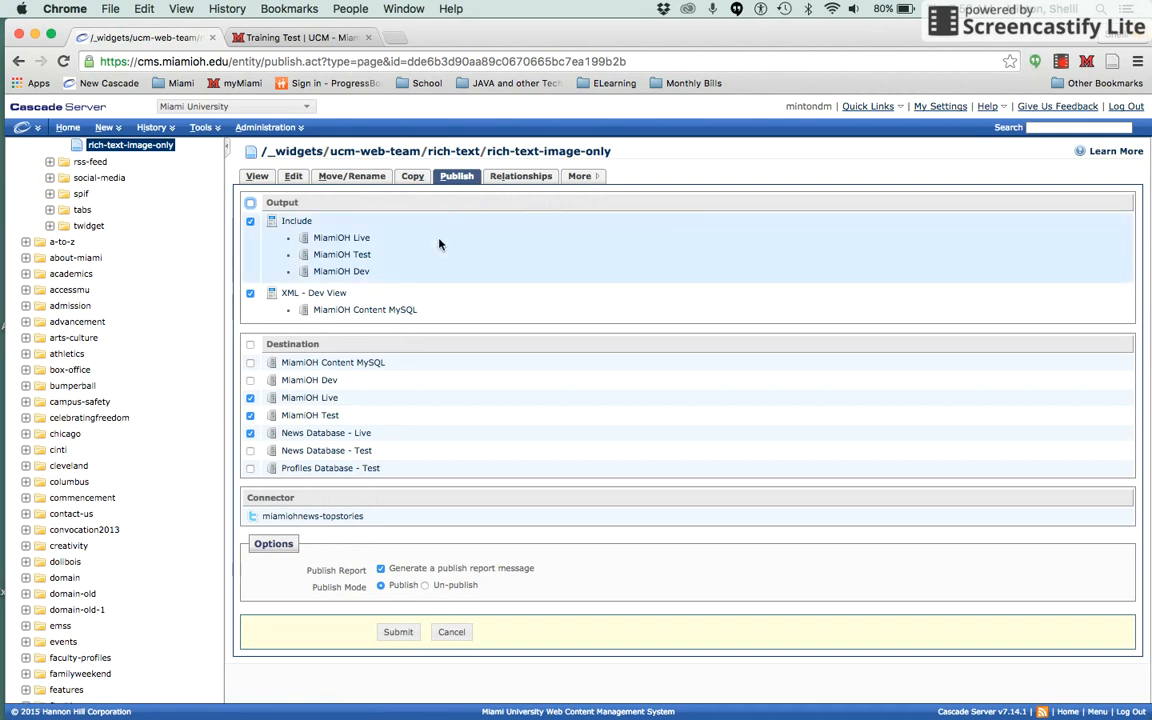
Uncheck the MiamiOH Live destination and publish the block to the test site only
{"action": "left_click", "coordinate": [250, 432]}
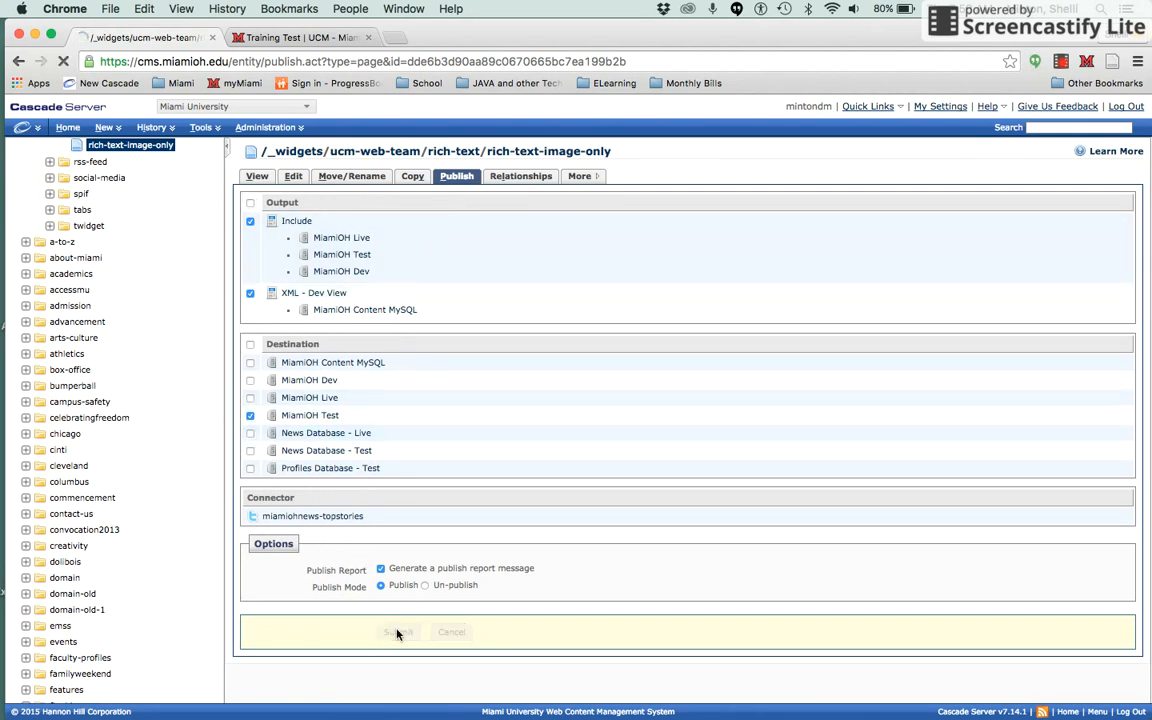
{"action": "left_click", "coordinate": [398, 632]}
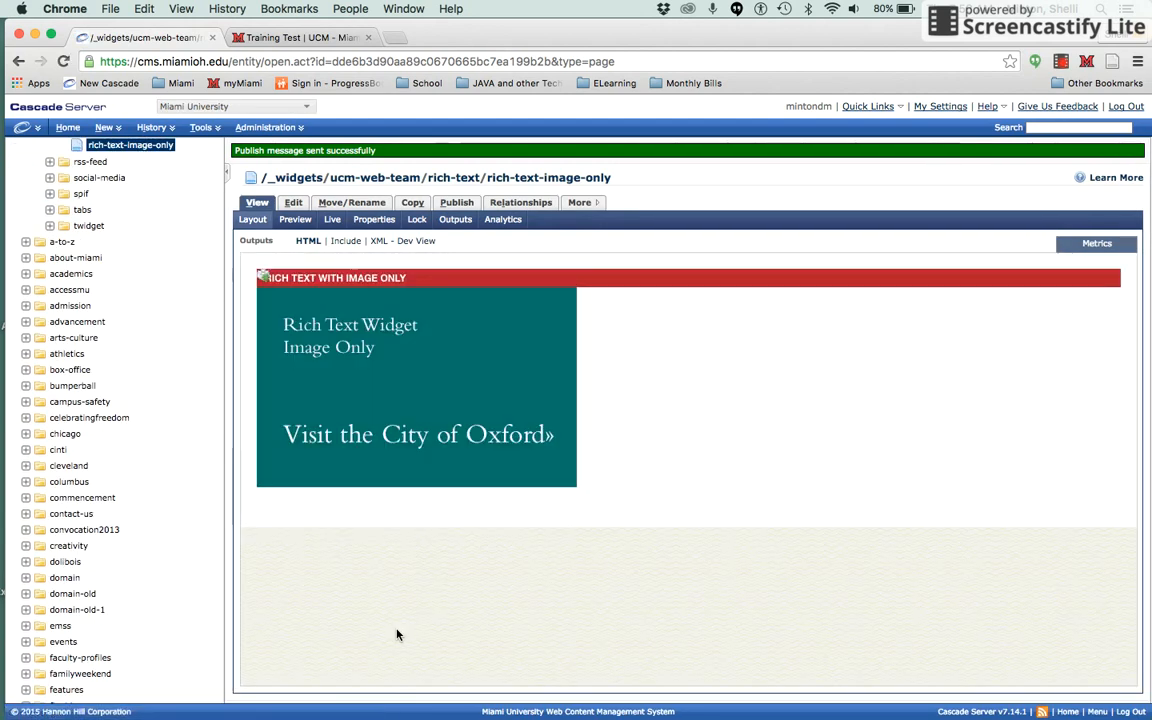
{"action": "mouse_move", "coordinate": [388, 580]}
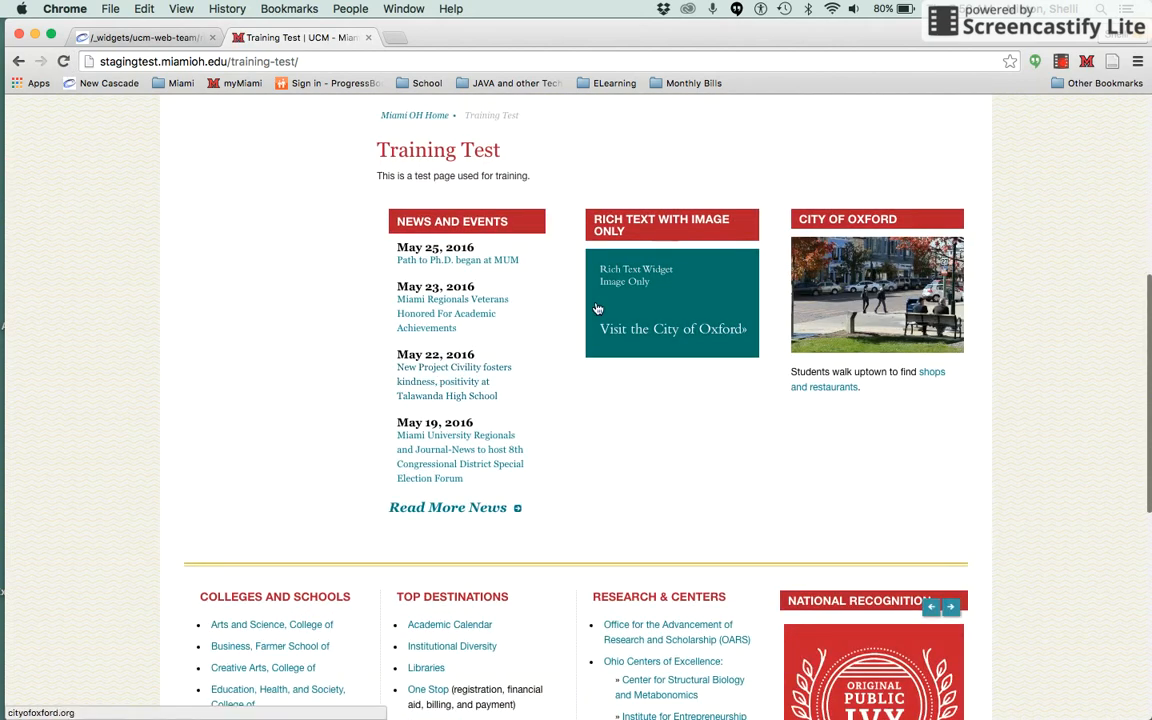
{"action": "mouse_move", "coordinate": [716, 374]}
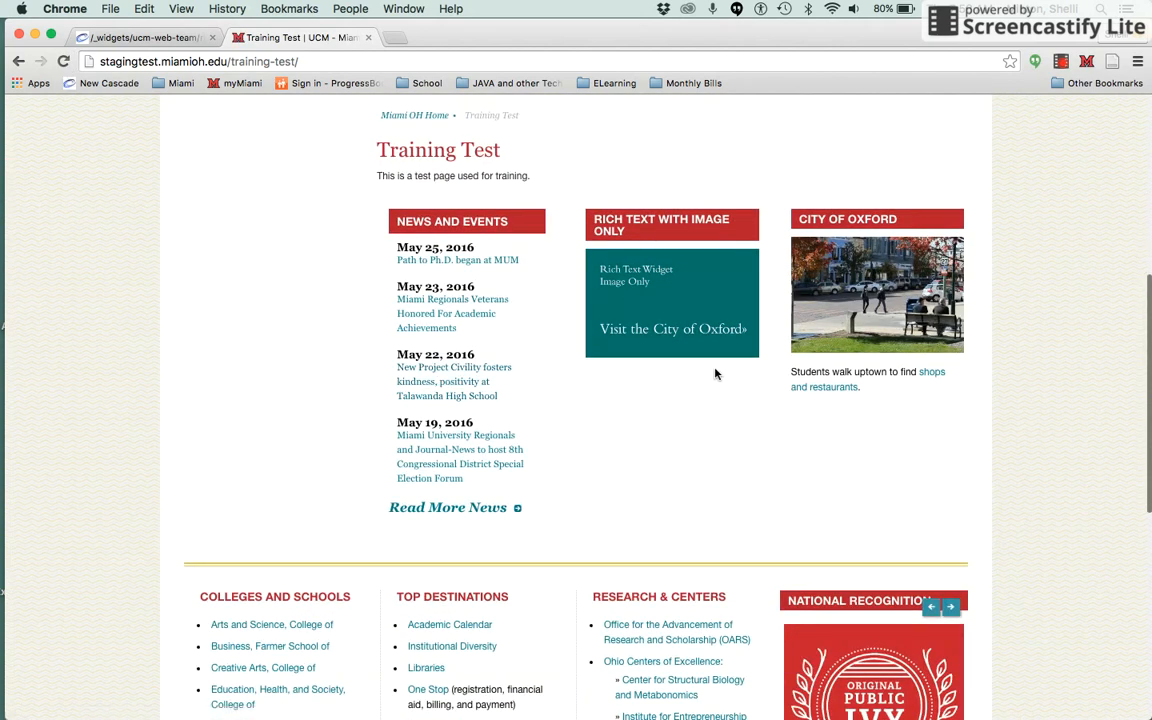